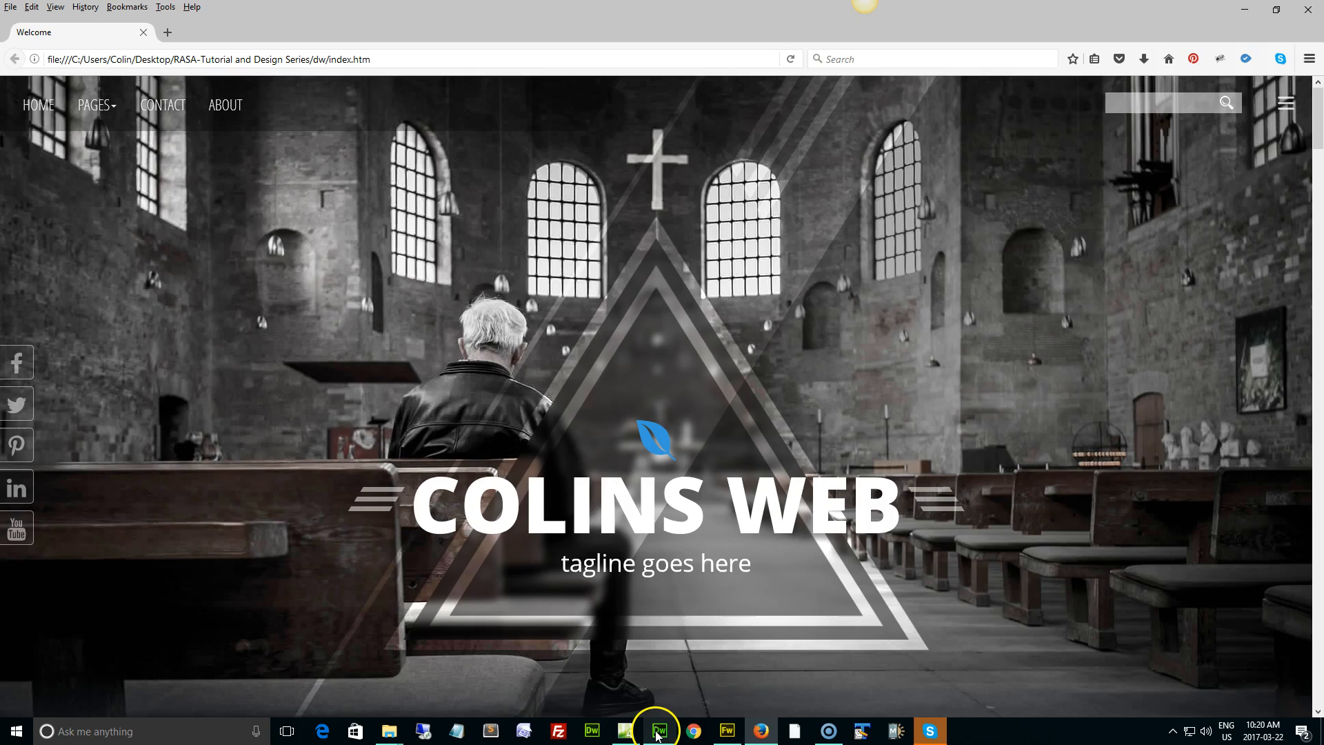
Expand Library > shared in the Files panel and select tagline.lbi
click(659, 732)
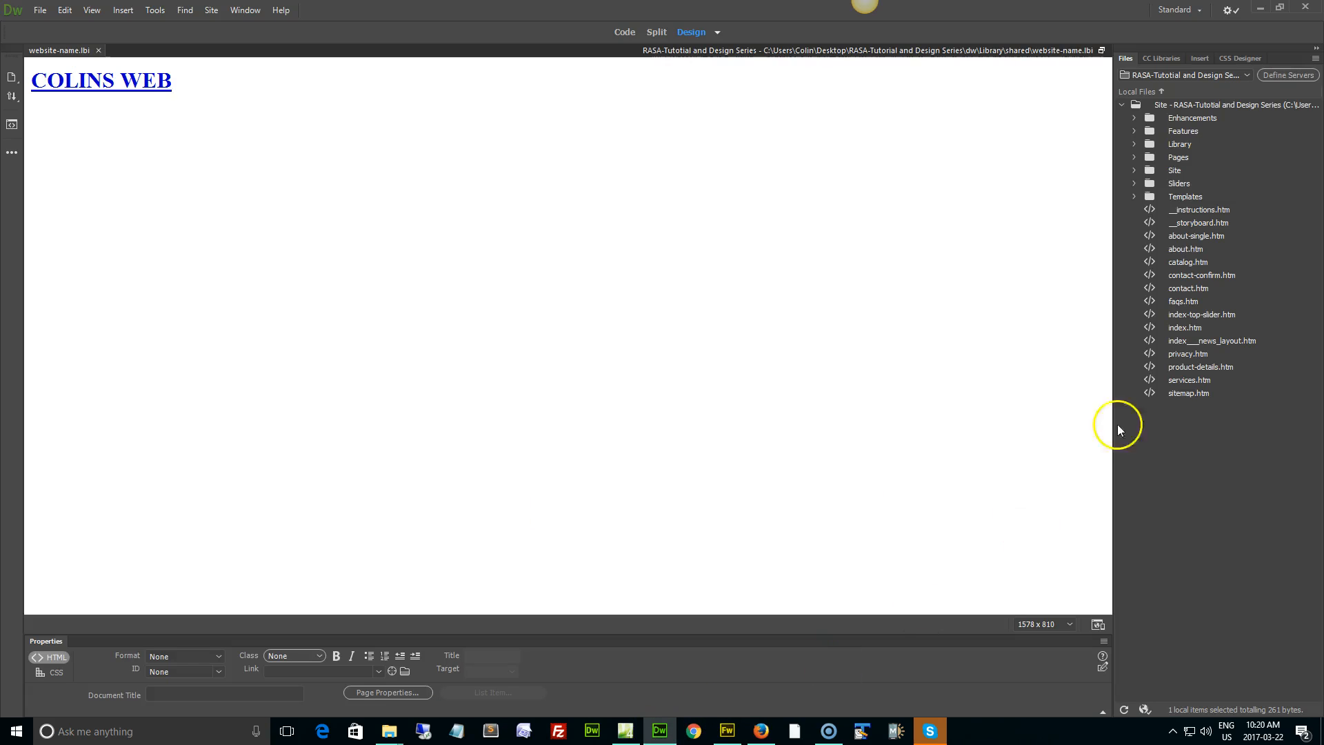
click(1136, 144)
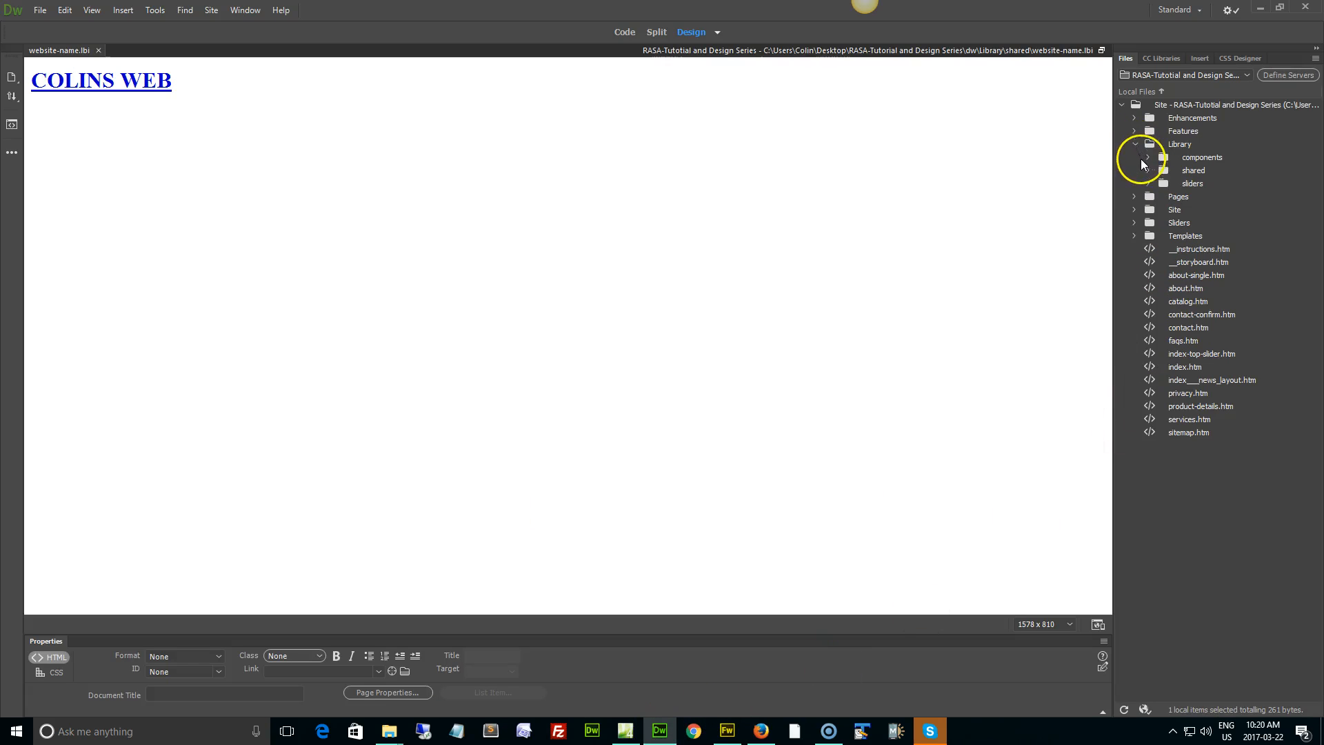
click(1149, 170)
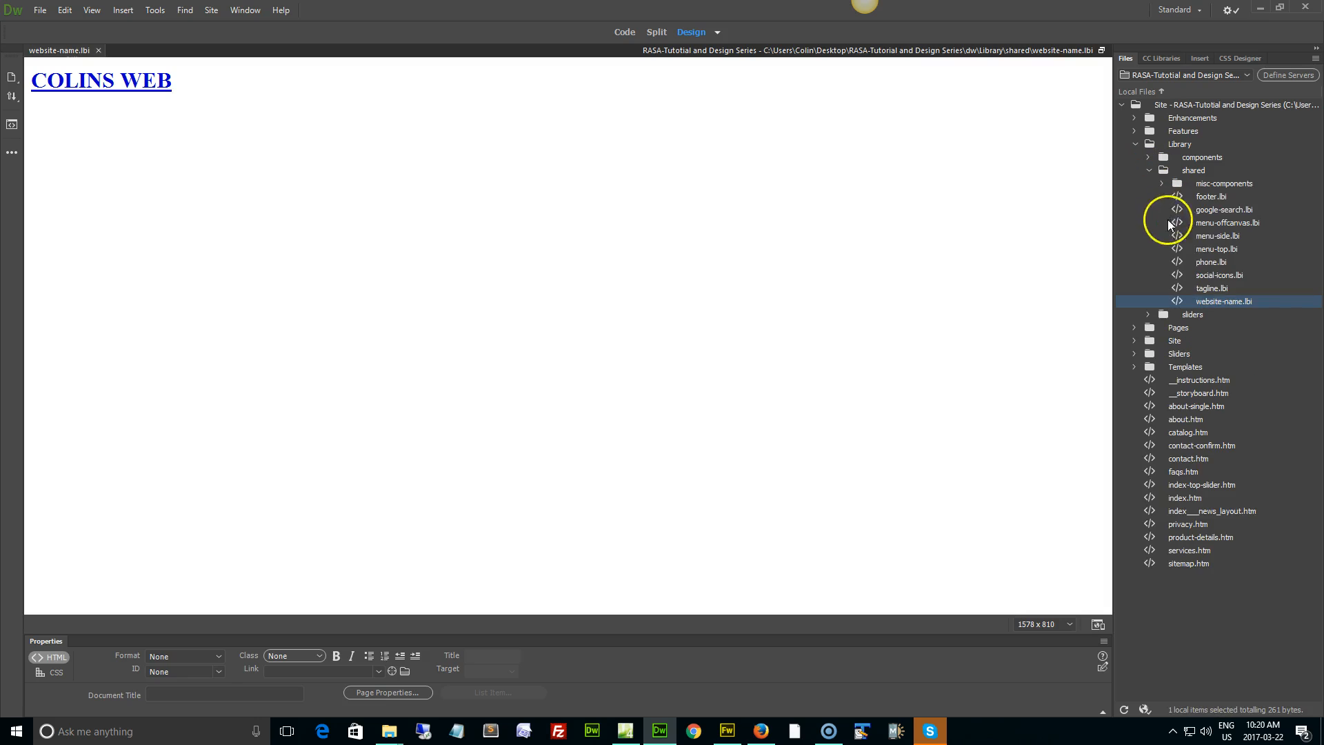
click(1212, 288)
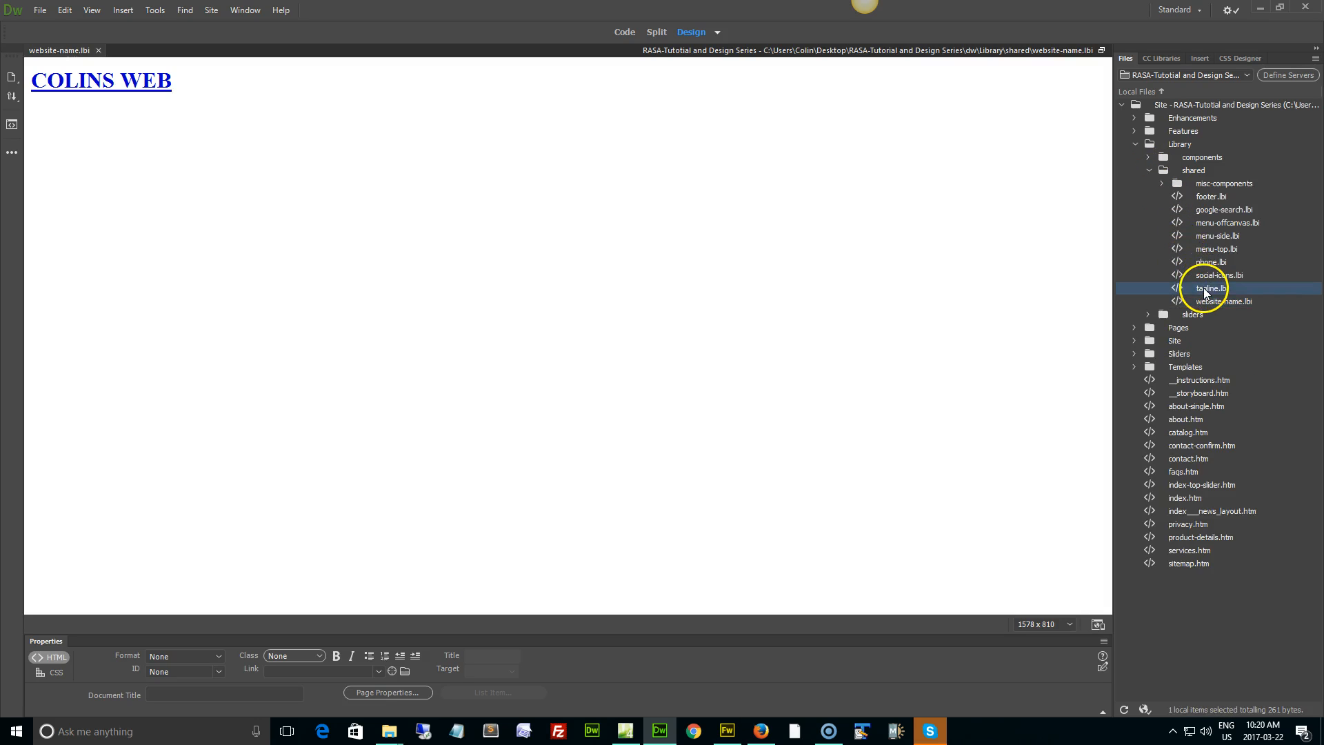
Edit tagline.lbi so it reads 'this is our new tagline' and save it
double_click(1201, 288)
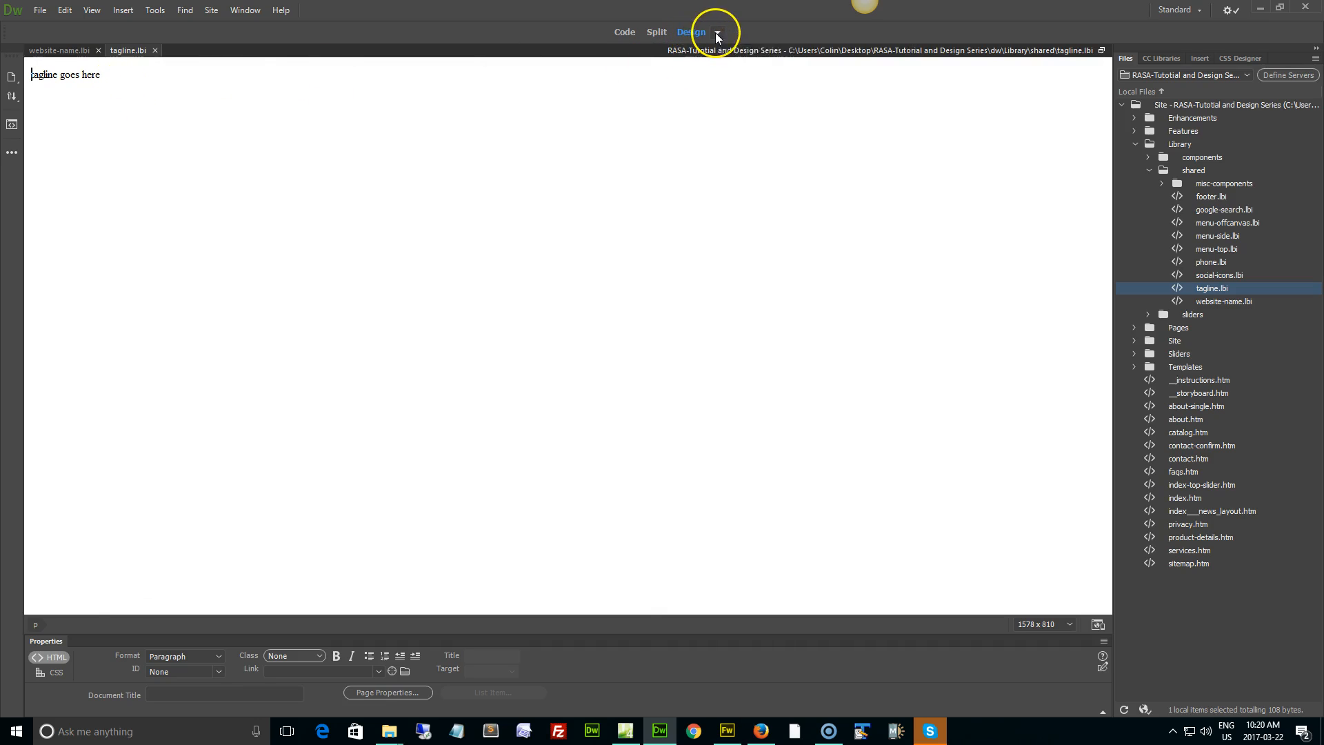
mouse_move(717, 33)
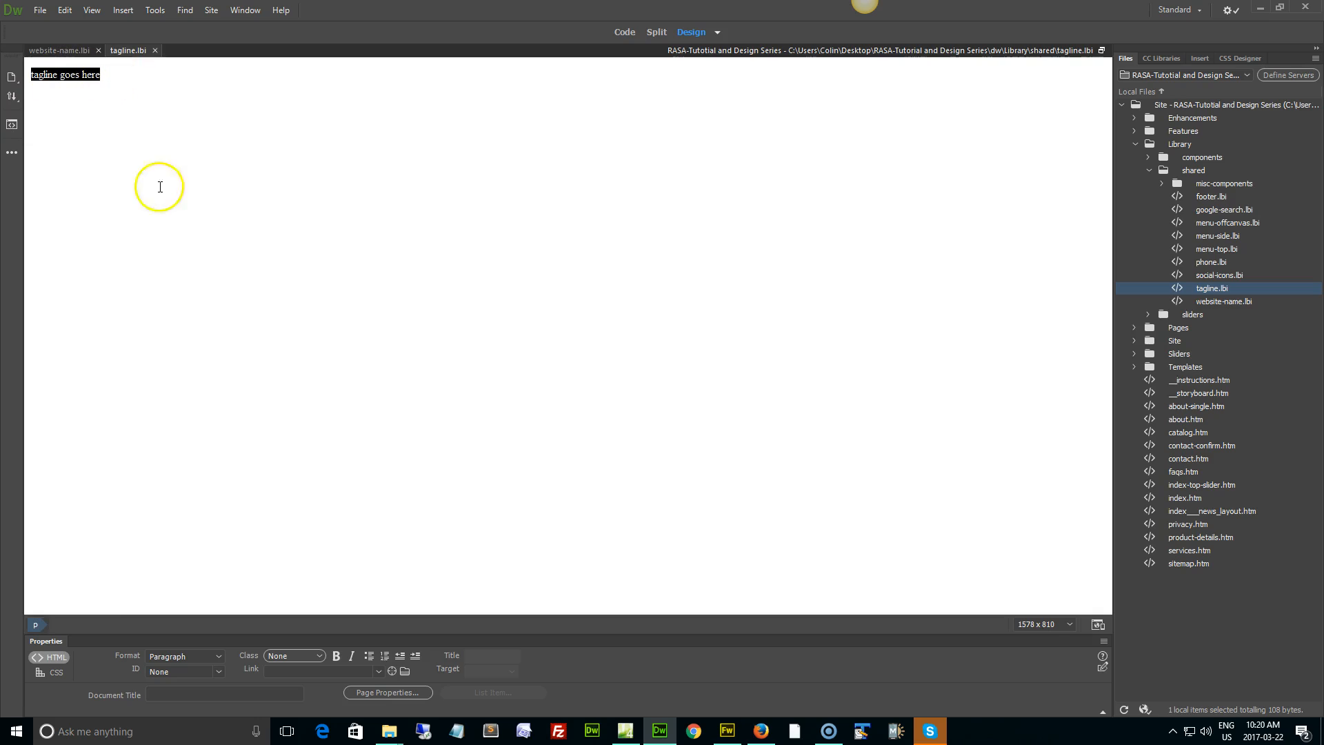
text(this i)
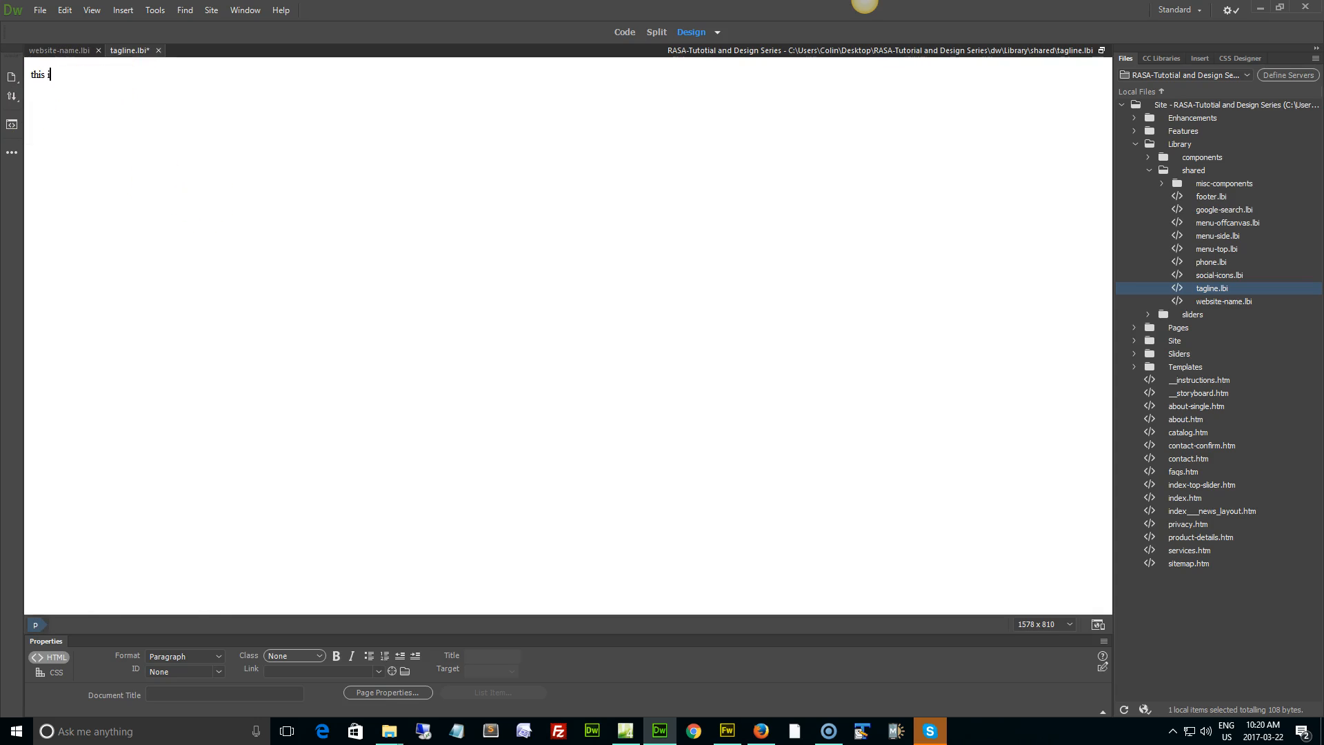
text(s our new te)
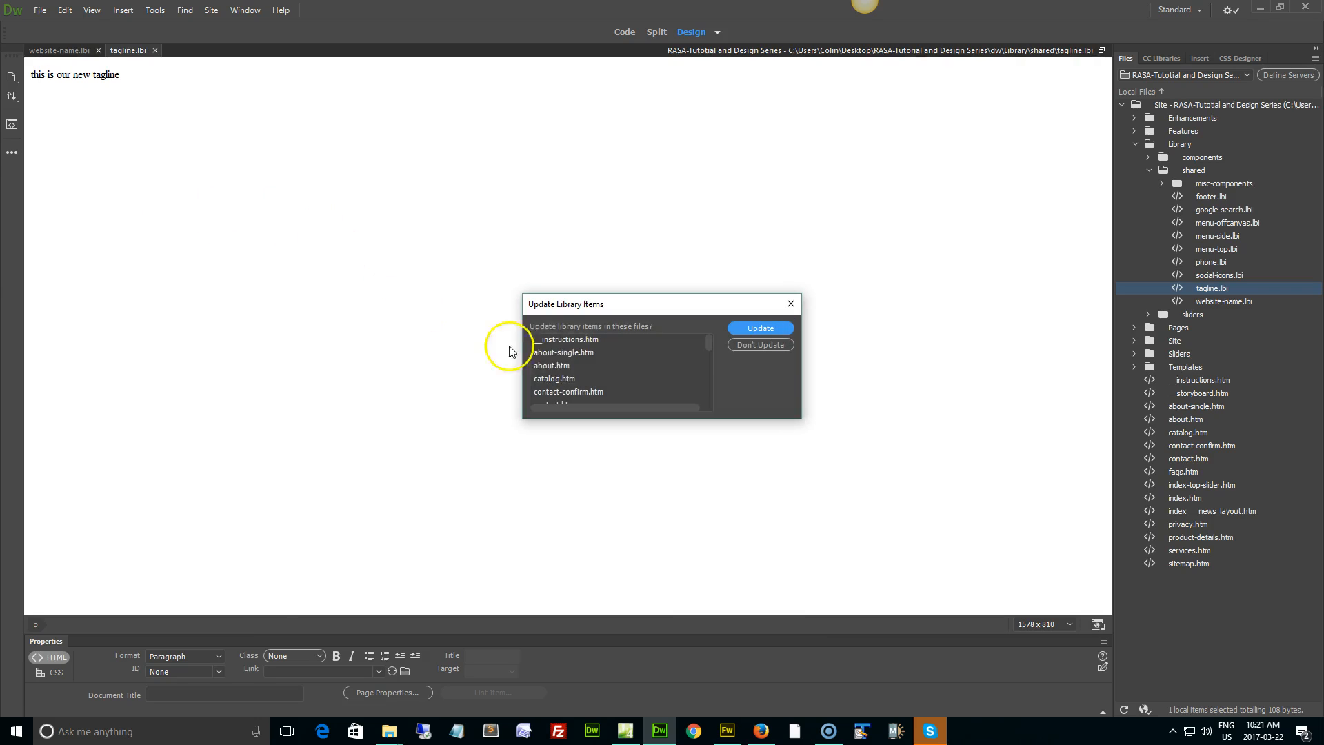
Update all site pages using the tagline item and dismiss the update log
click(758, 329)
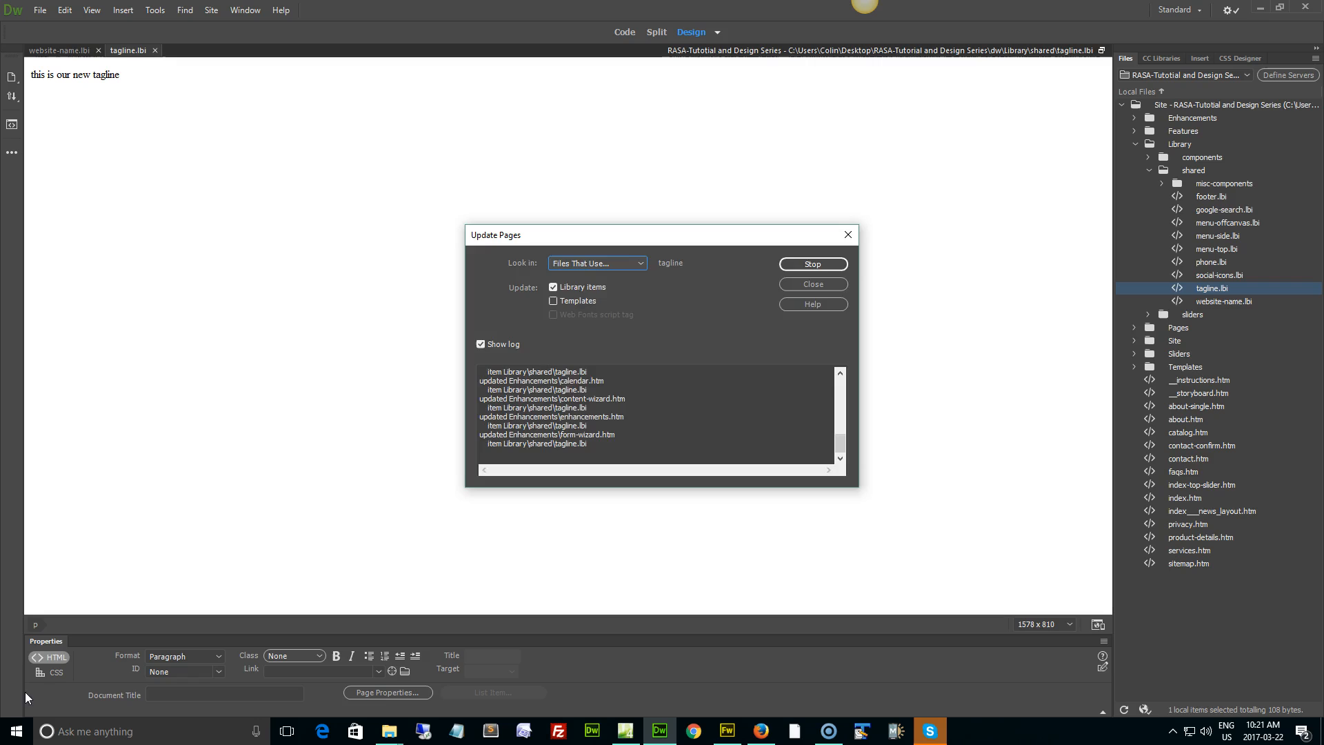
click(811, 284)
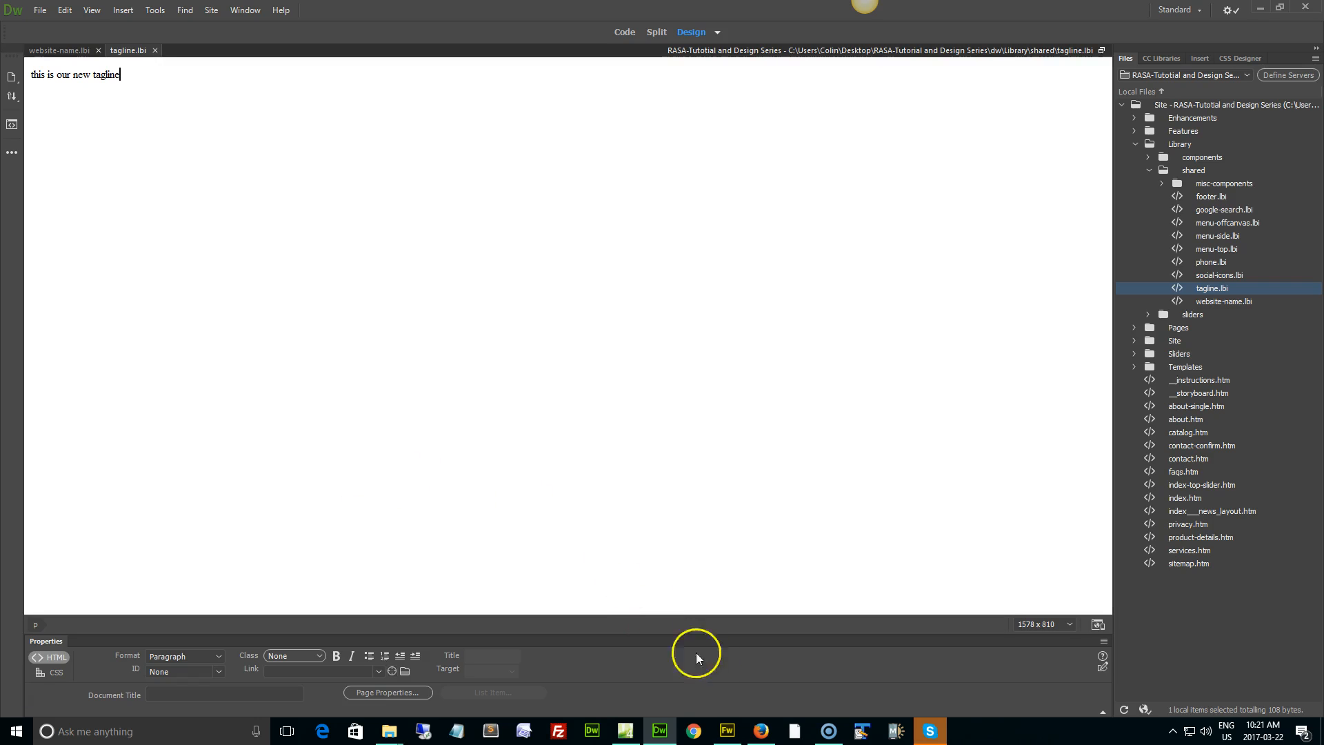
Reload the Colins Web homepage in Firefox to show the new tagline, then close tagline.lbi in Dreamweaver
click(761, 731)
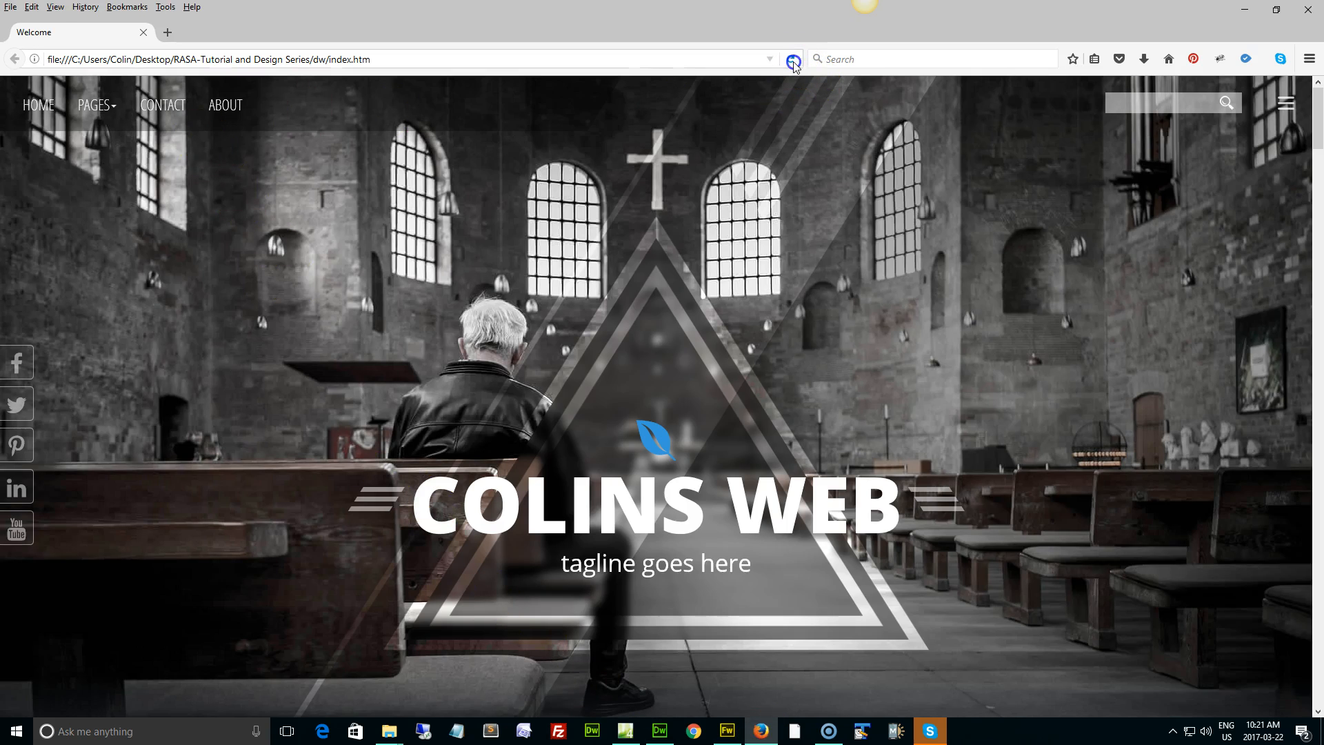
click(792, 58)
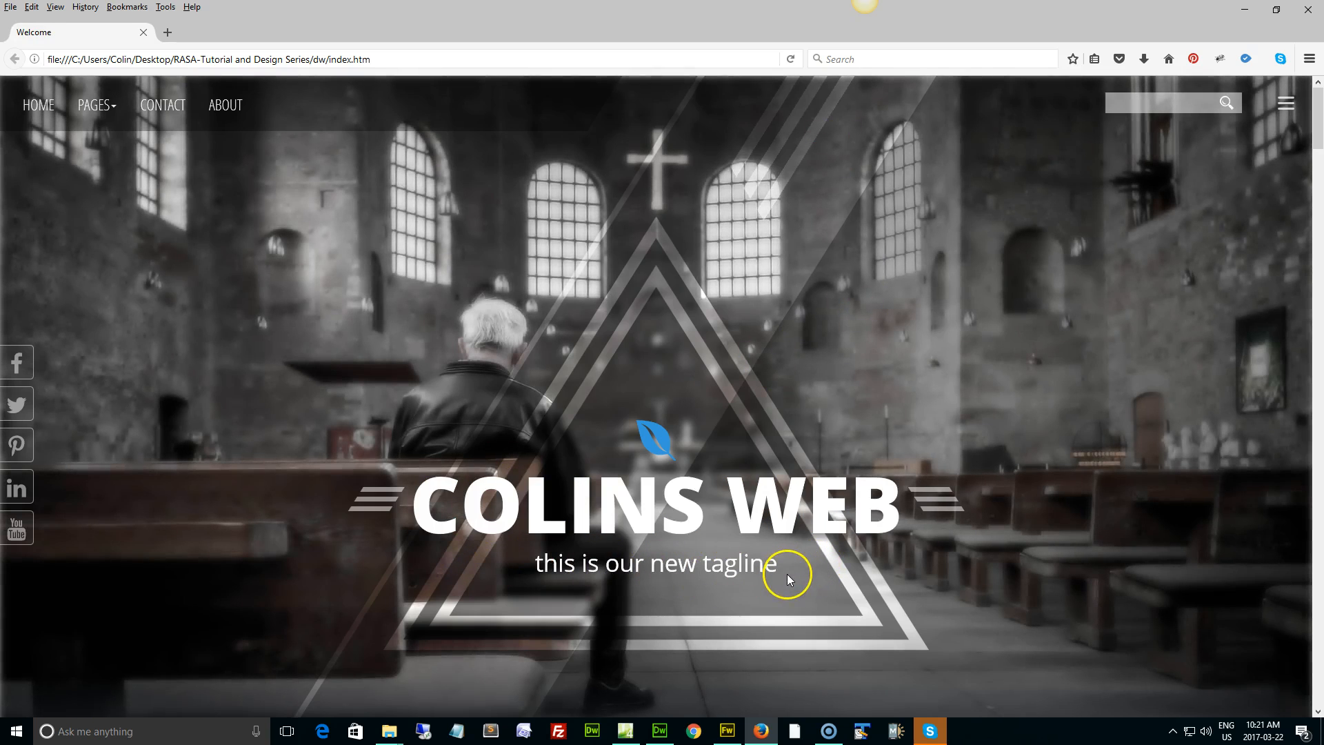
click(656, 731)
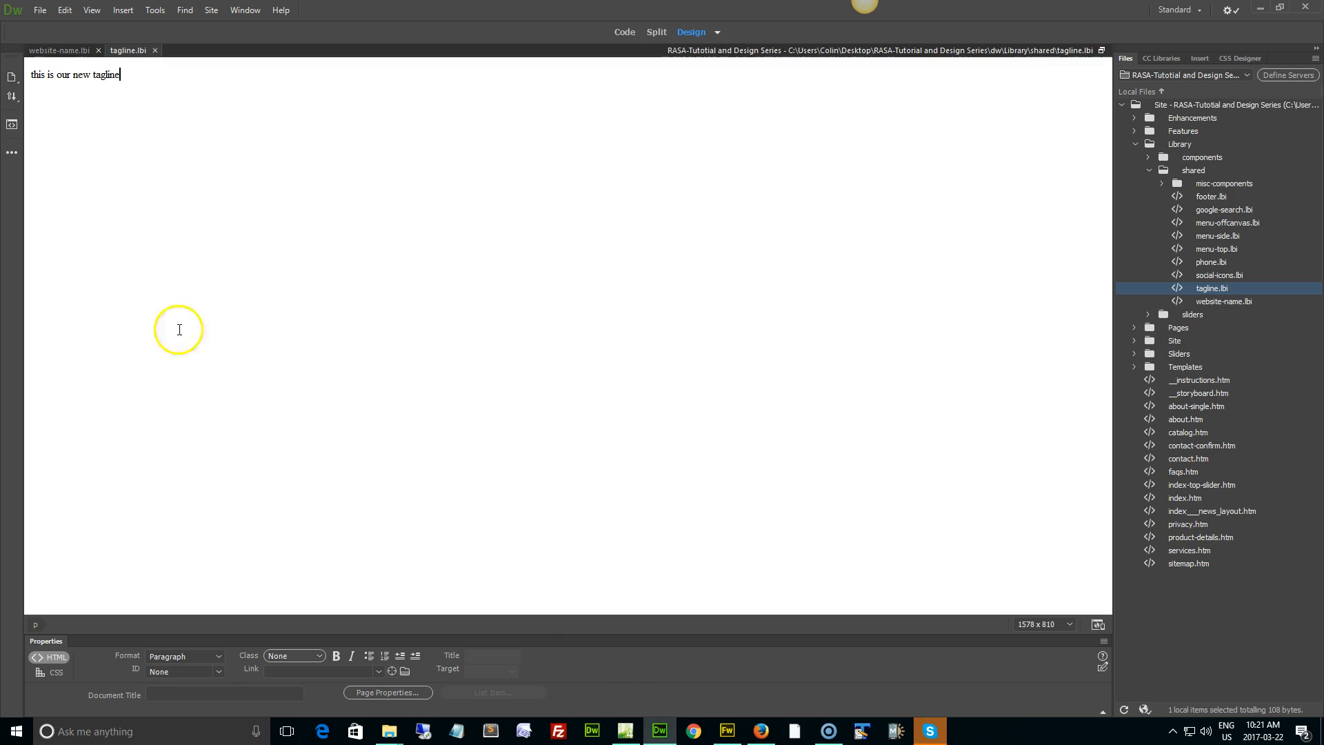
click(55, 50)
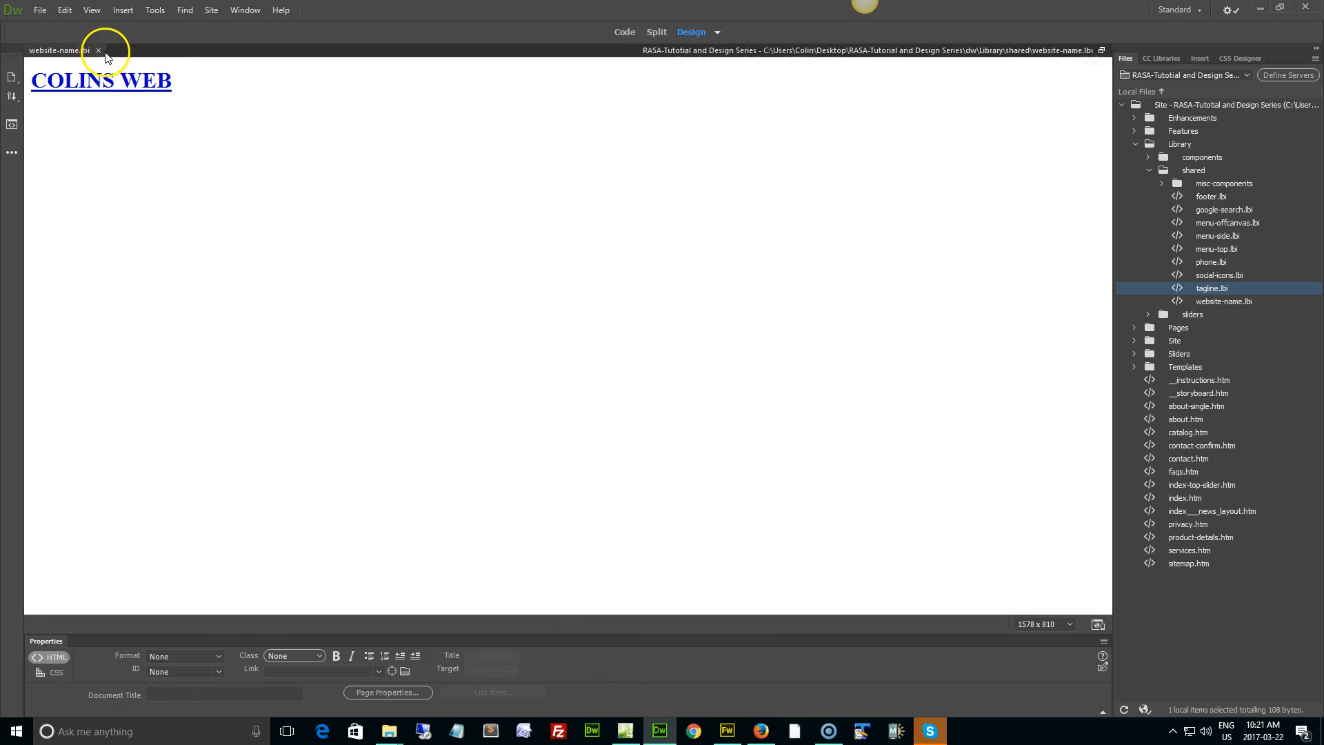